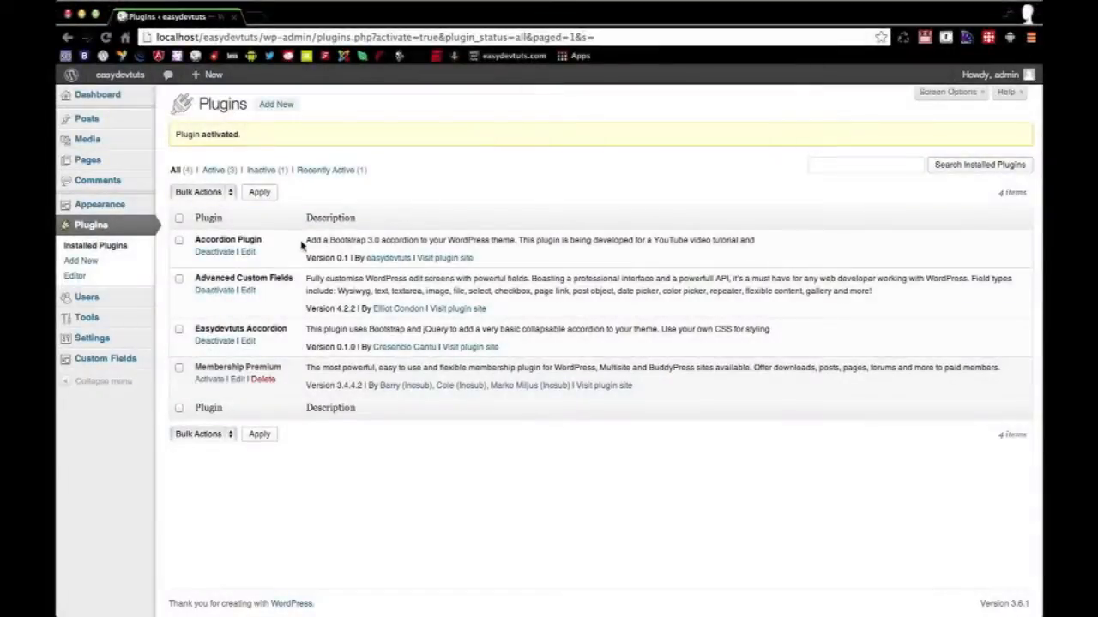
mouse_move(213, 251)
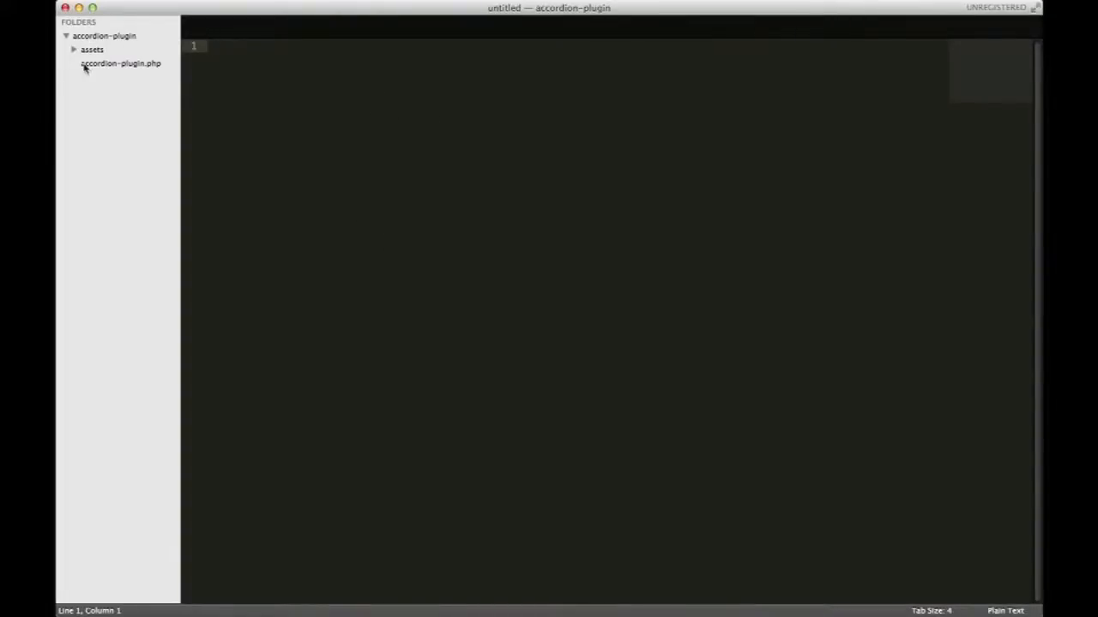
mouse_move(101, 52)
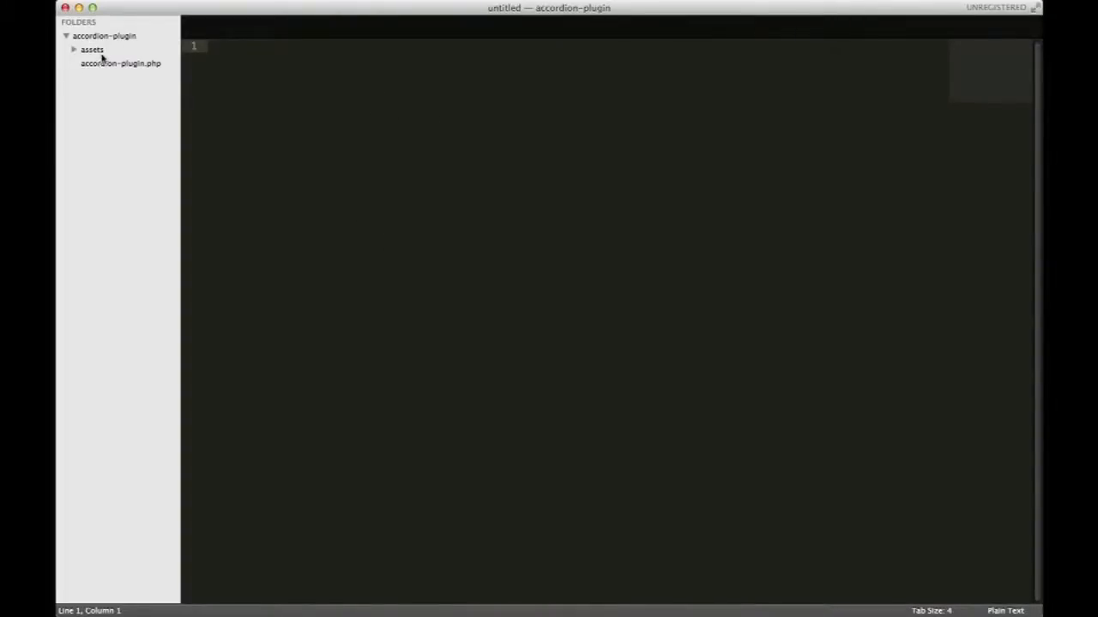
Expand assets, bootstrap, css, fonts and js, then view bootstrap-accordion.min.js.
left_click(73, 48)
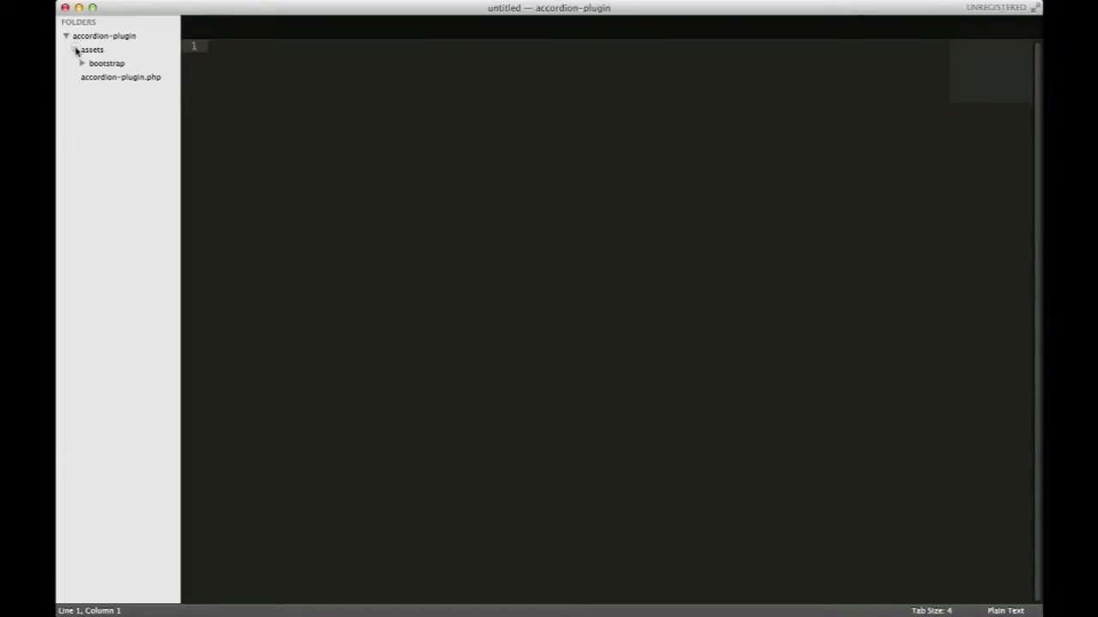
left_click(73, 48)
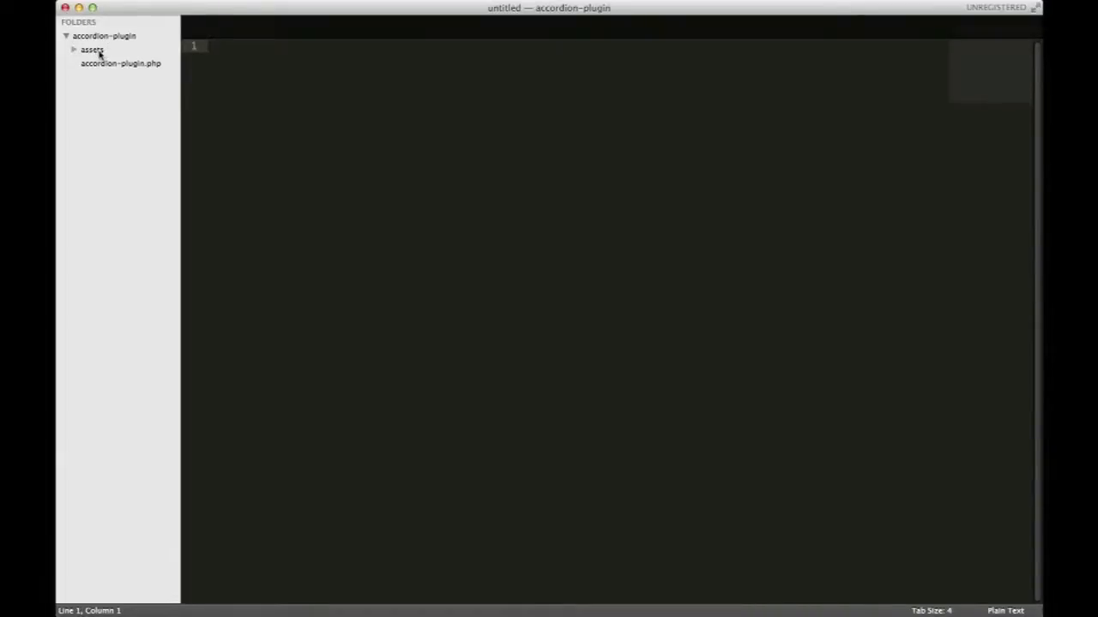
left_click(93, 48)
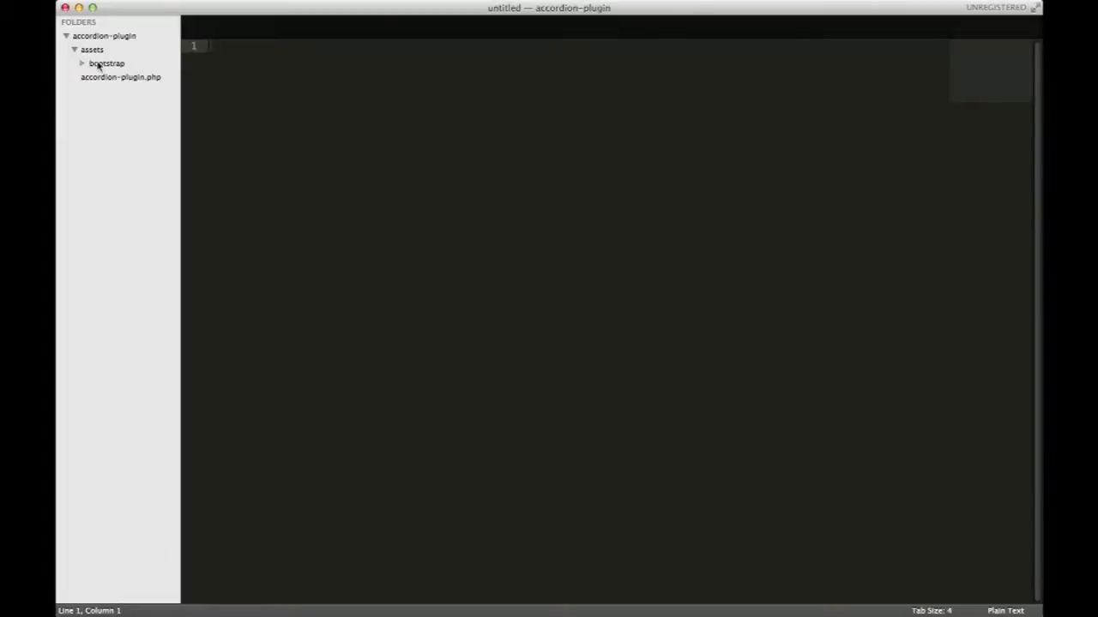
left_click(106, 62)
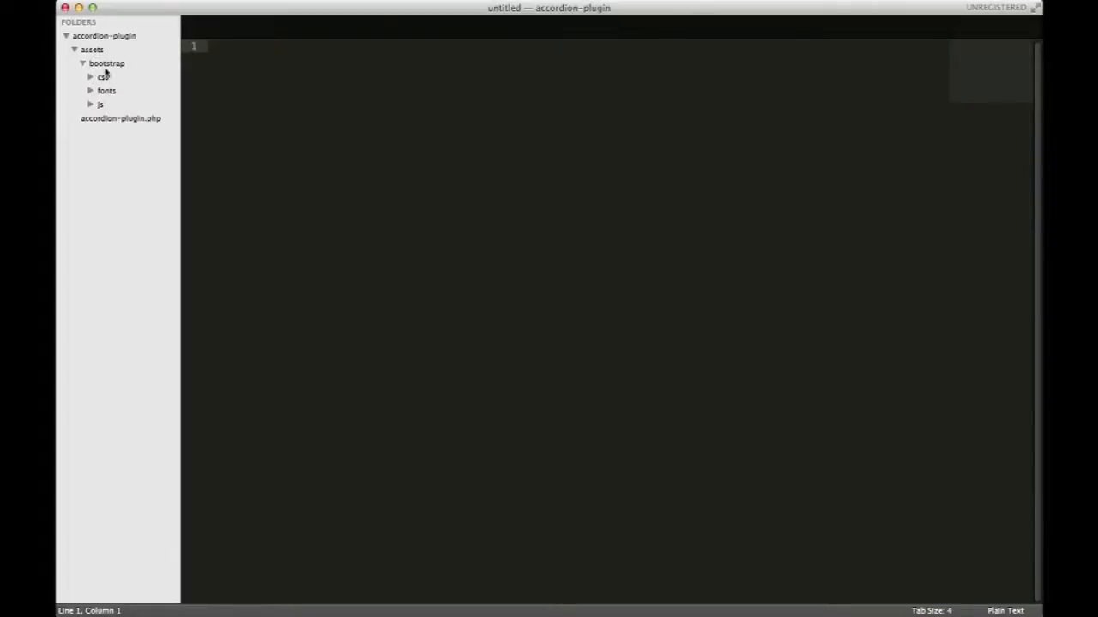
left_click(103, 75)
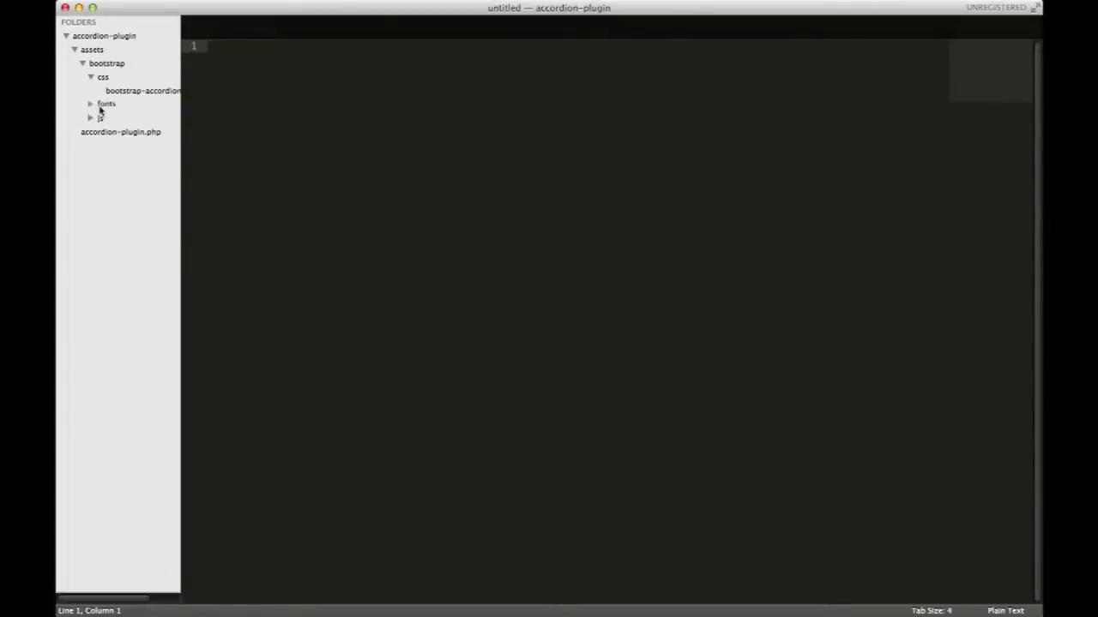
left_click(107, 103)
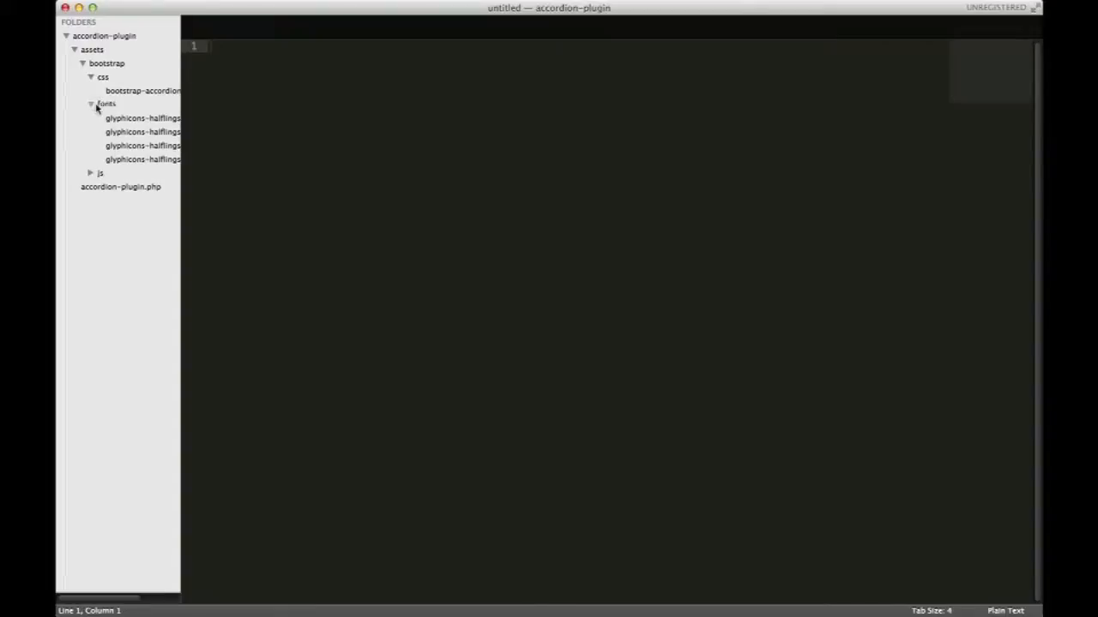
left_click(89, 171)
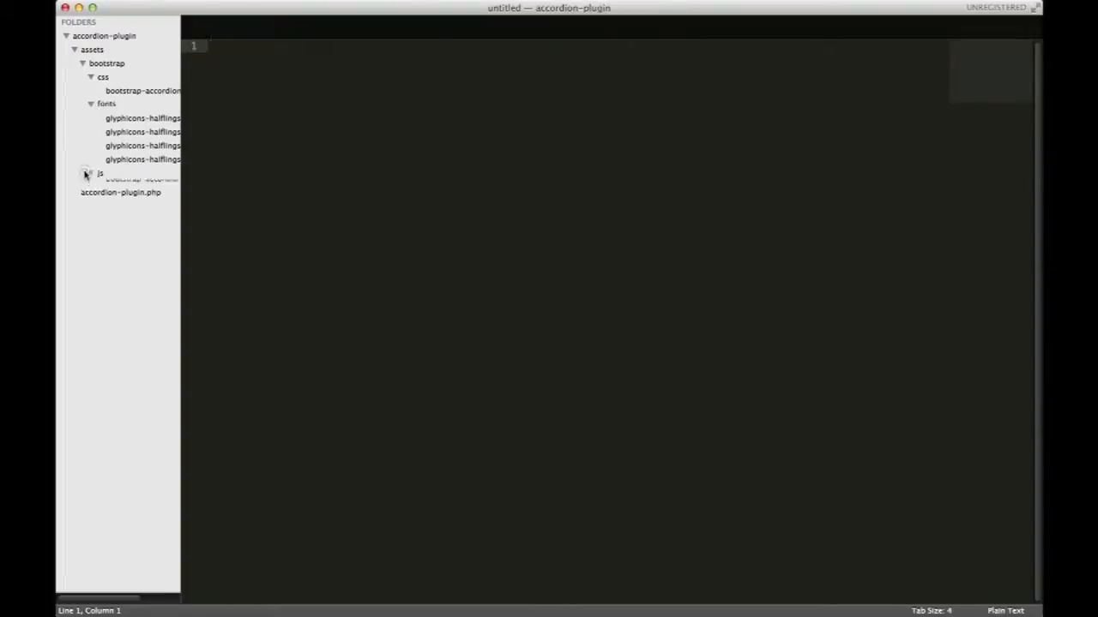
left_click(99, 172)
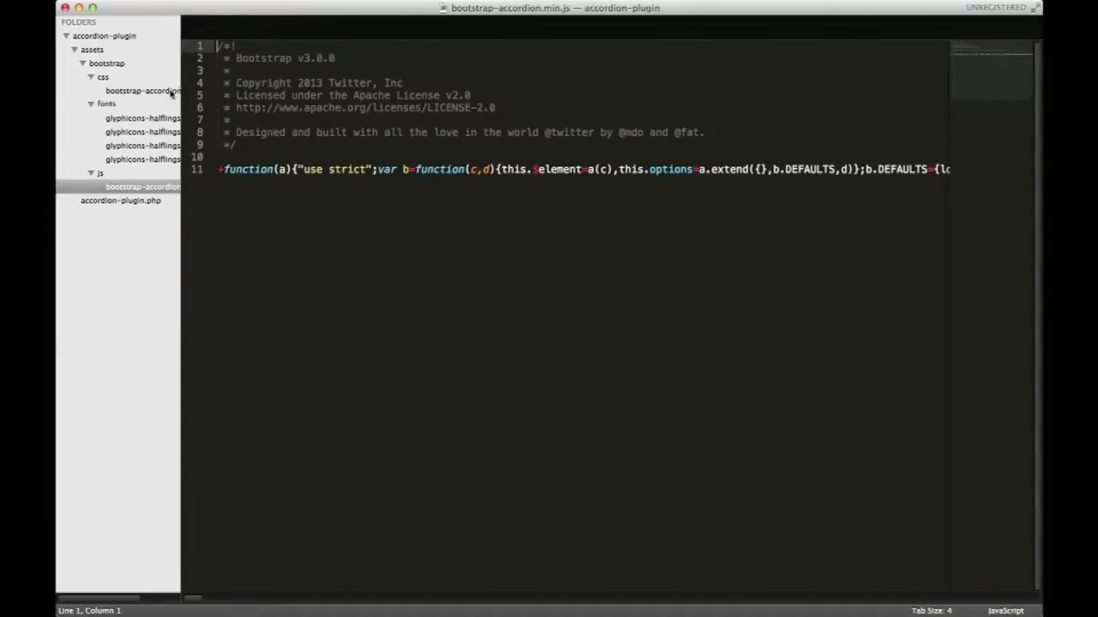
View bootstrap-accordion.min.css from the css folder, then browse other plugin files.
left_click(142, 90)
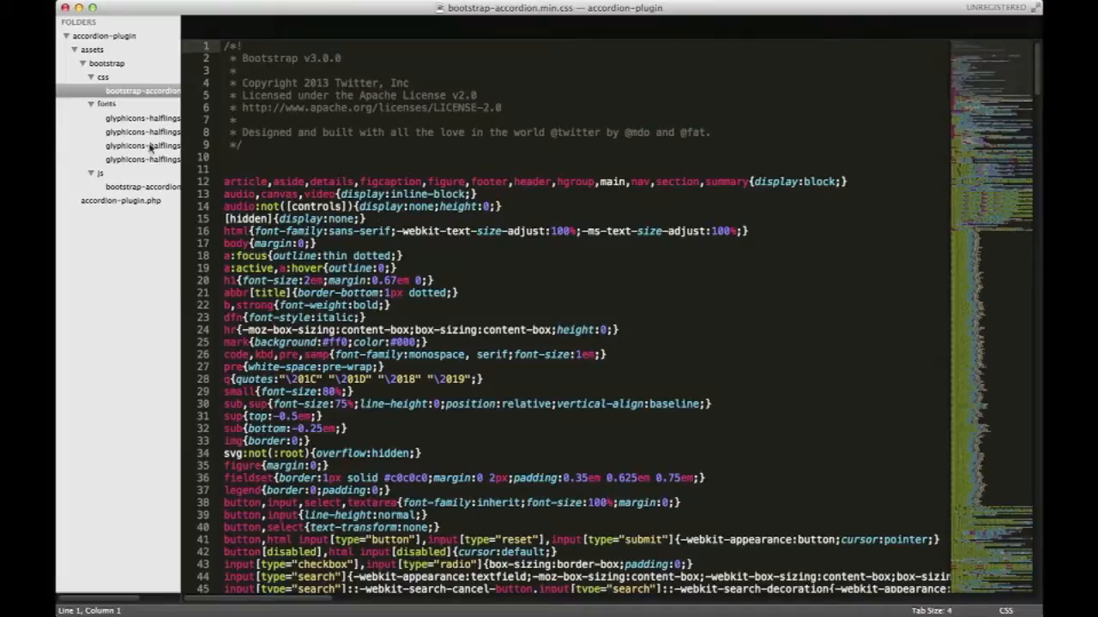
left_click(103, 76)
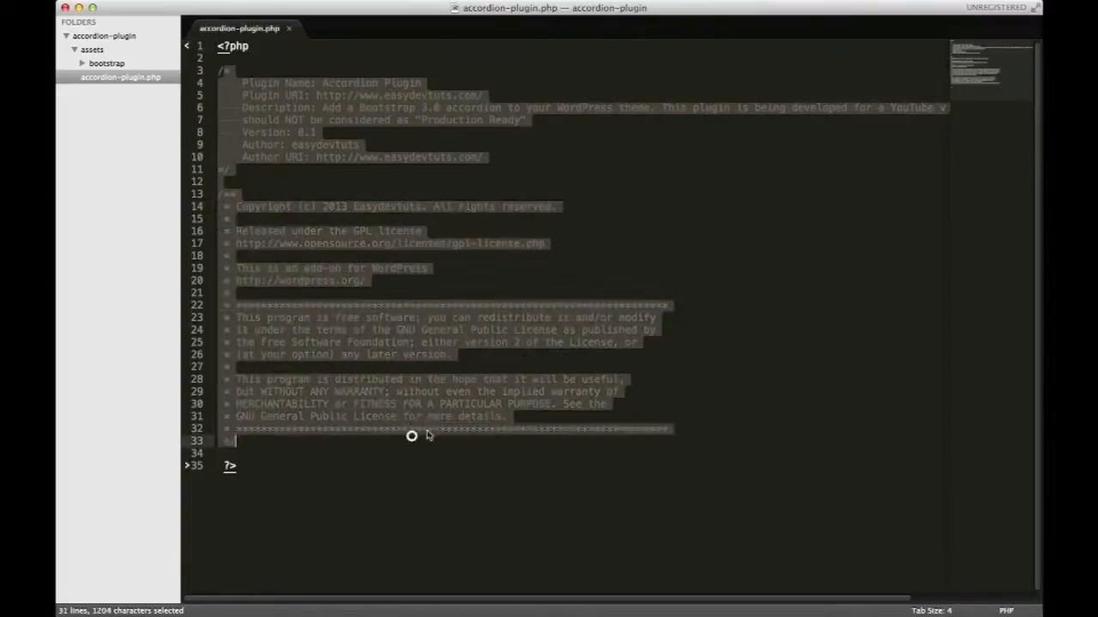
Read the accordion-plugin.php header and highlight its Plugin URI address.
left_click(269, 439)
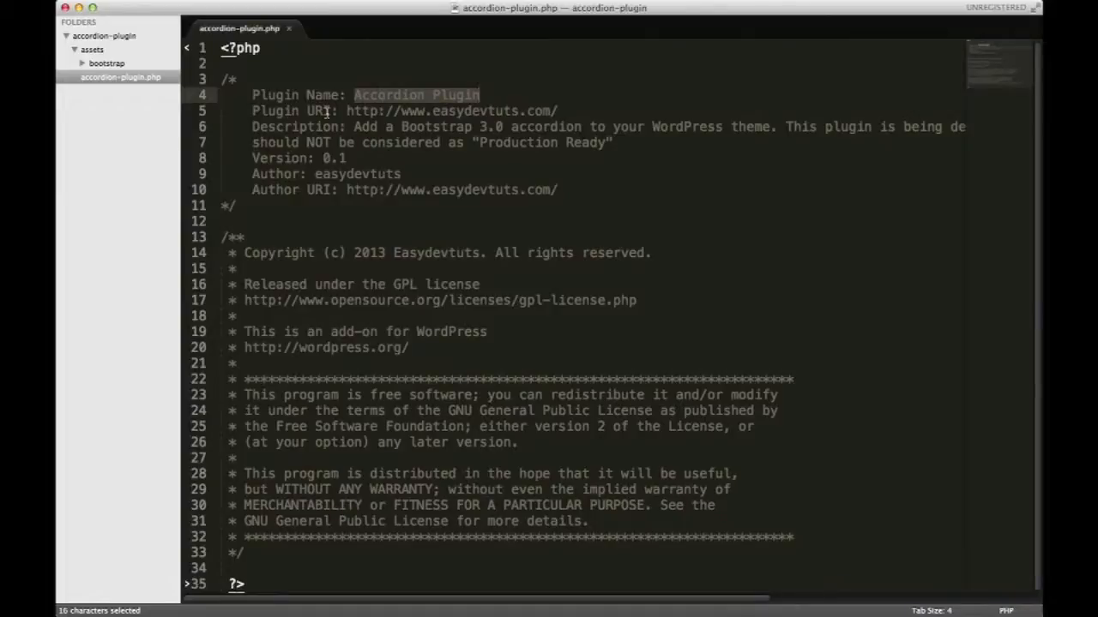
left_click_drag(346, 109, 555, 110)
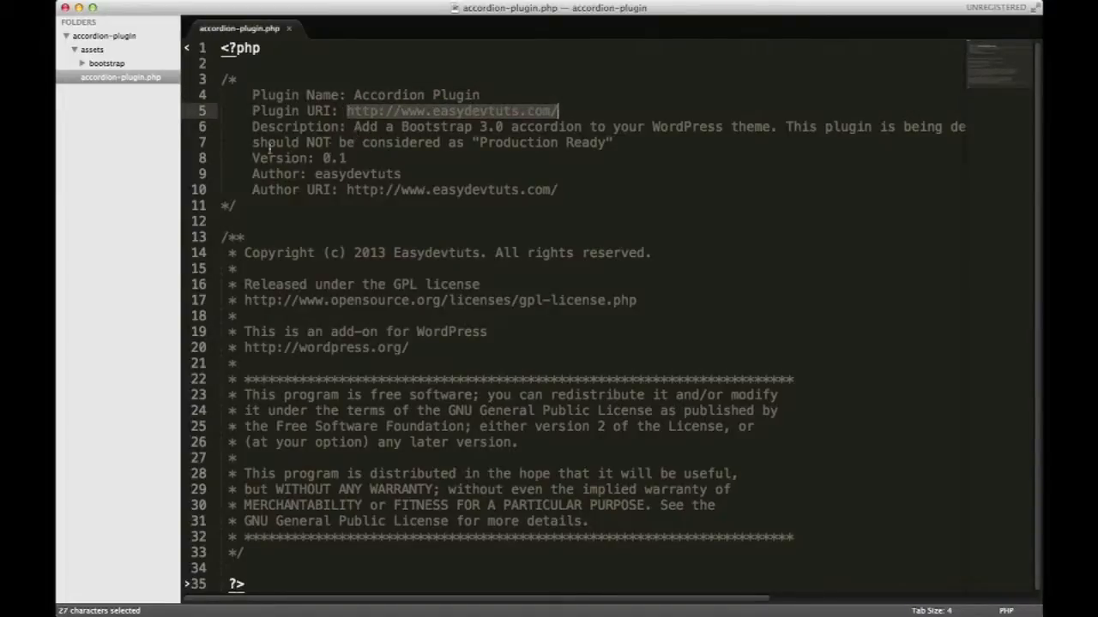
mouse_move(393, 181)
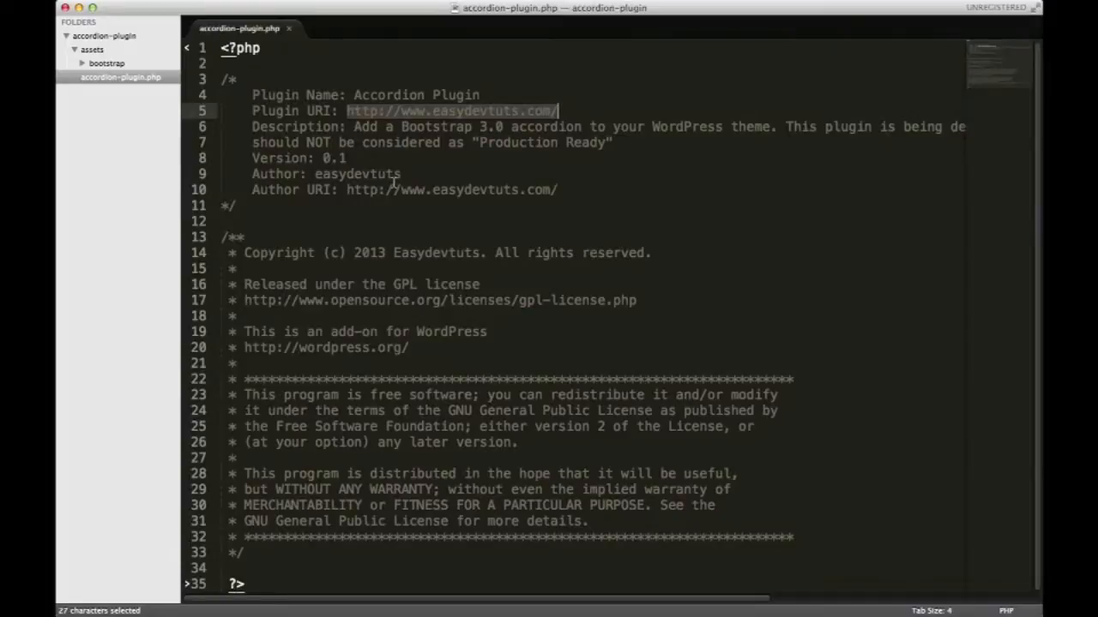
mouse_move(580, 189)
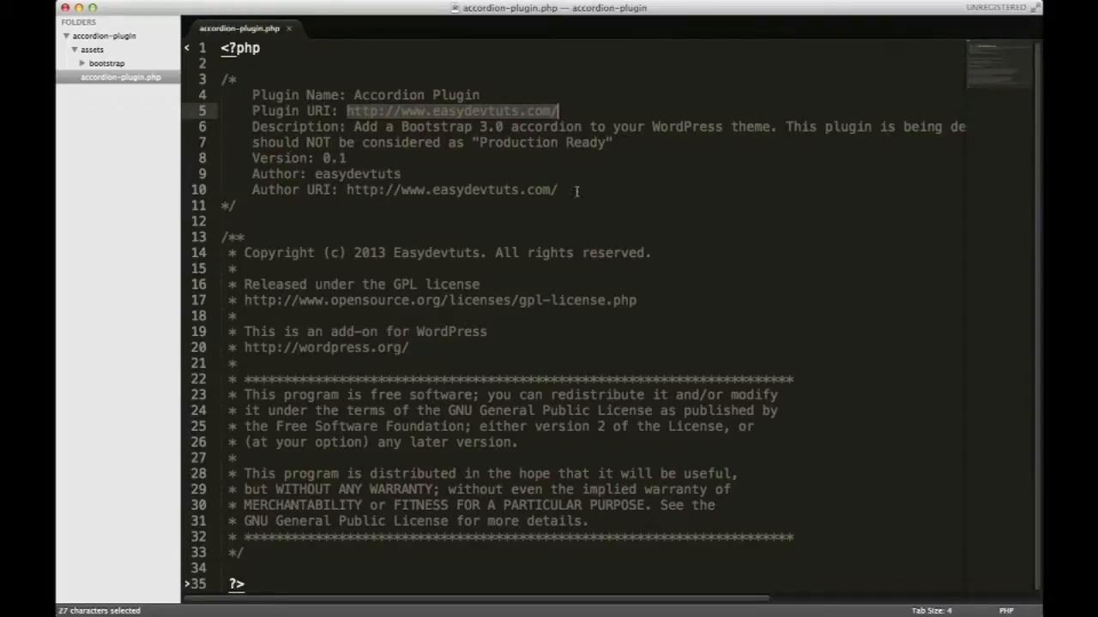
mouse_move(305, 269)
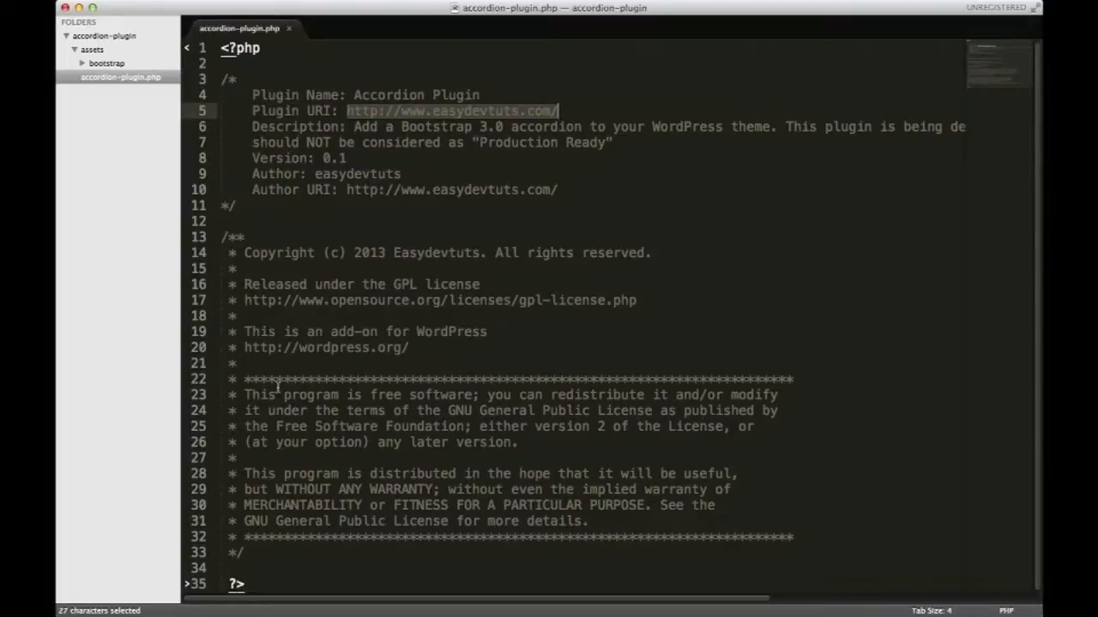
mouse_move(362, 315)
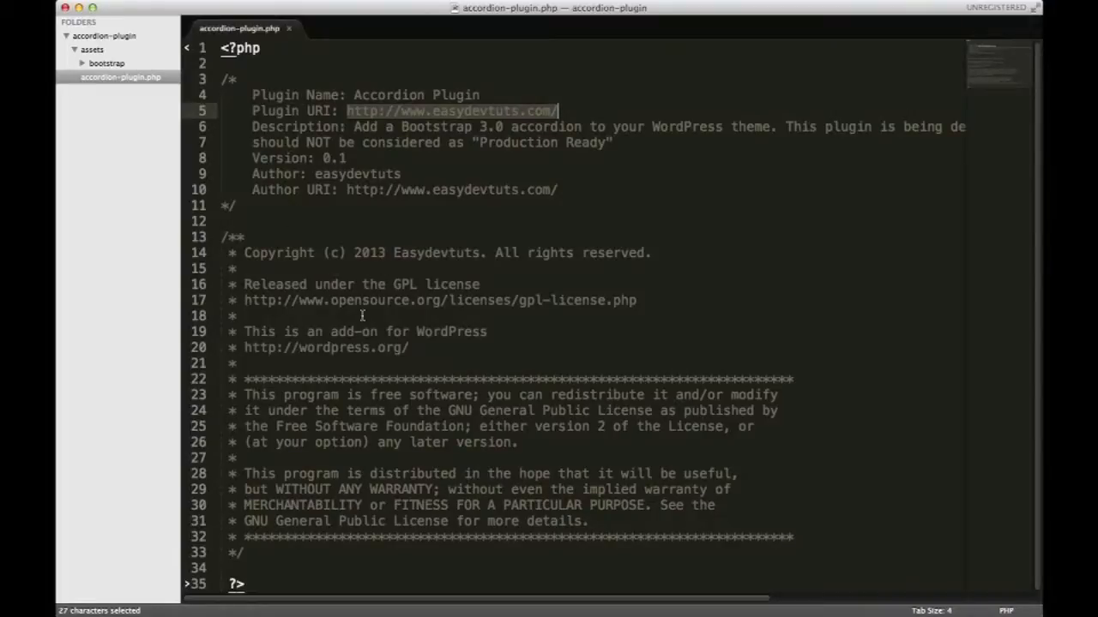
mouse_move(154, 472)
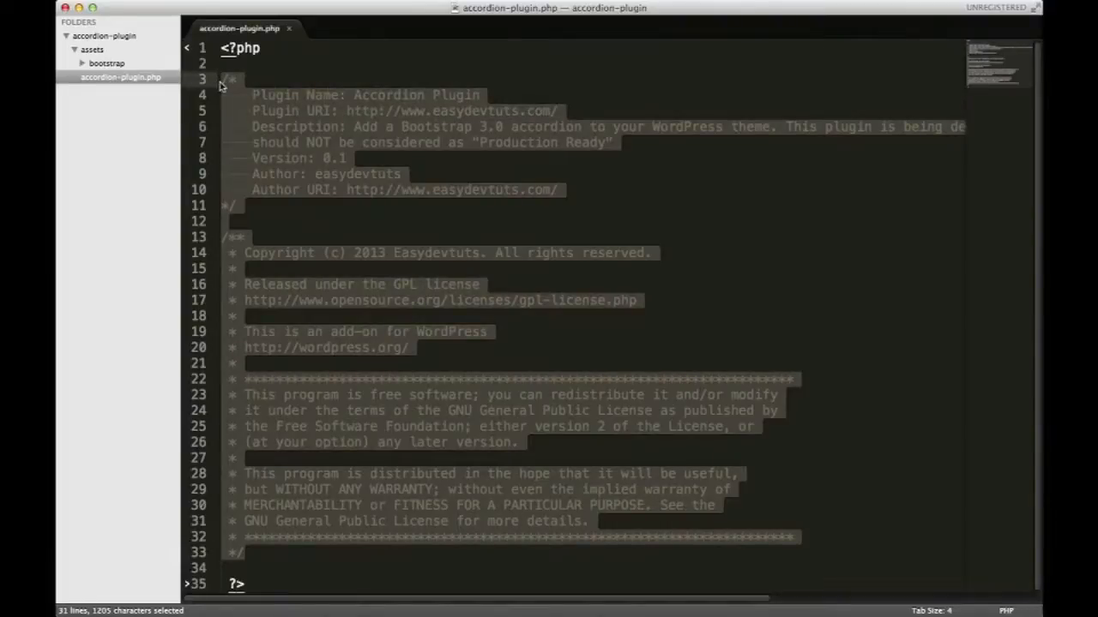
Try the 'plugin' header snippet, then restore the original Accordion Plugin header.
type("plugin")
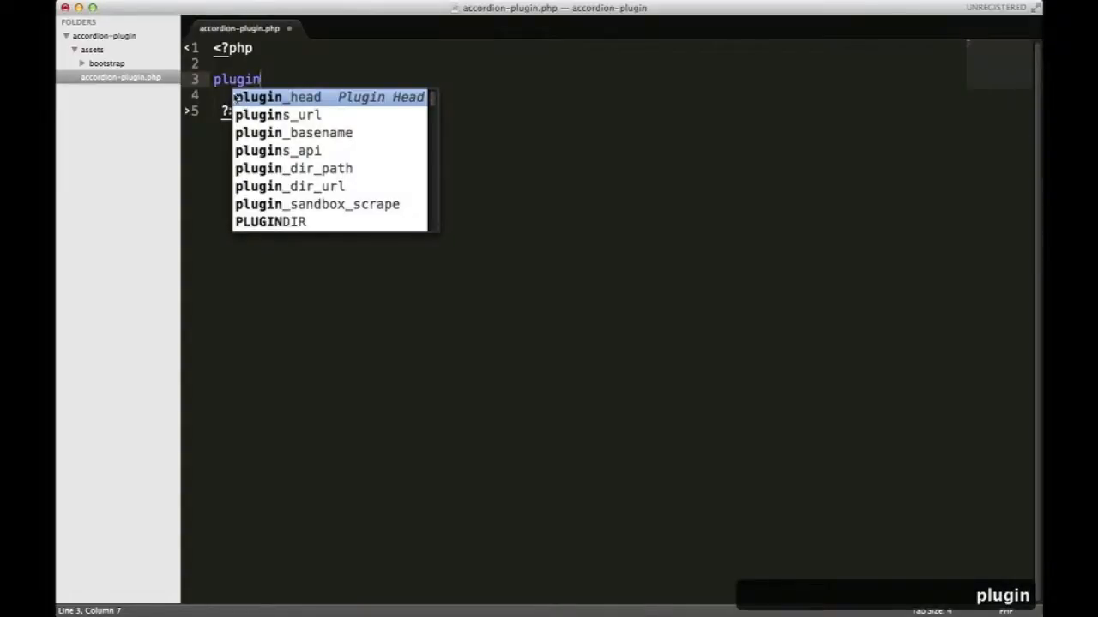
mouse_move(357, 110)
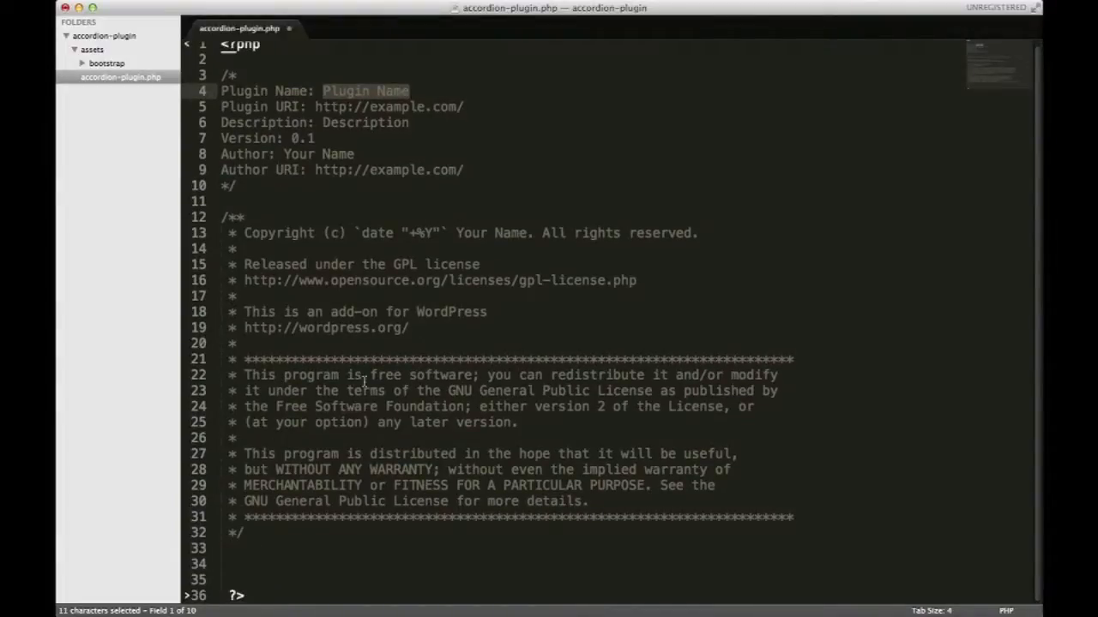
mouse_move(360, 93)
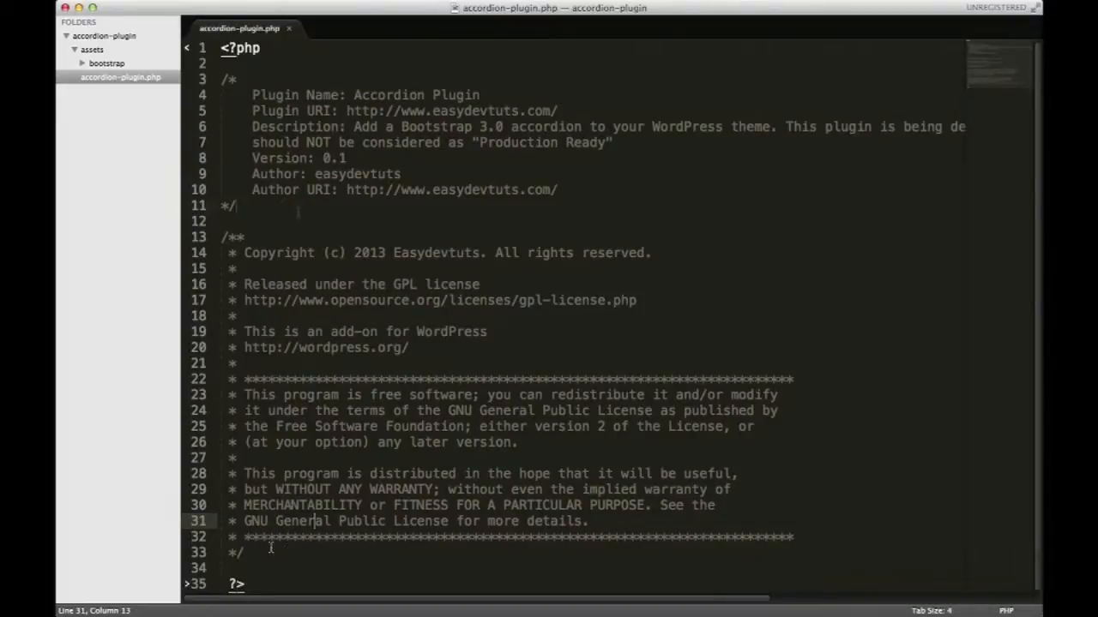
left_click(298, 206)
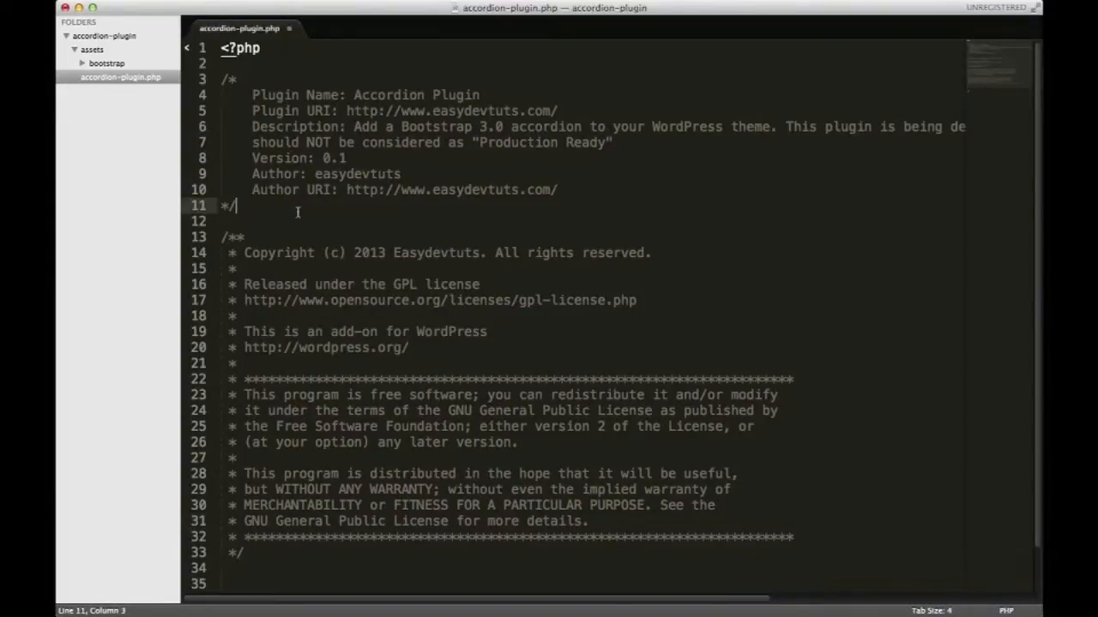
scroll("down", 3)
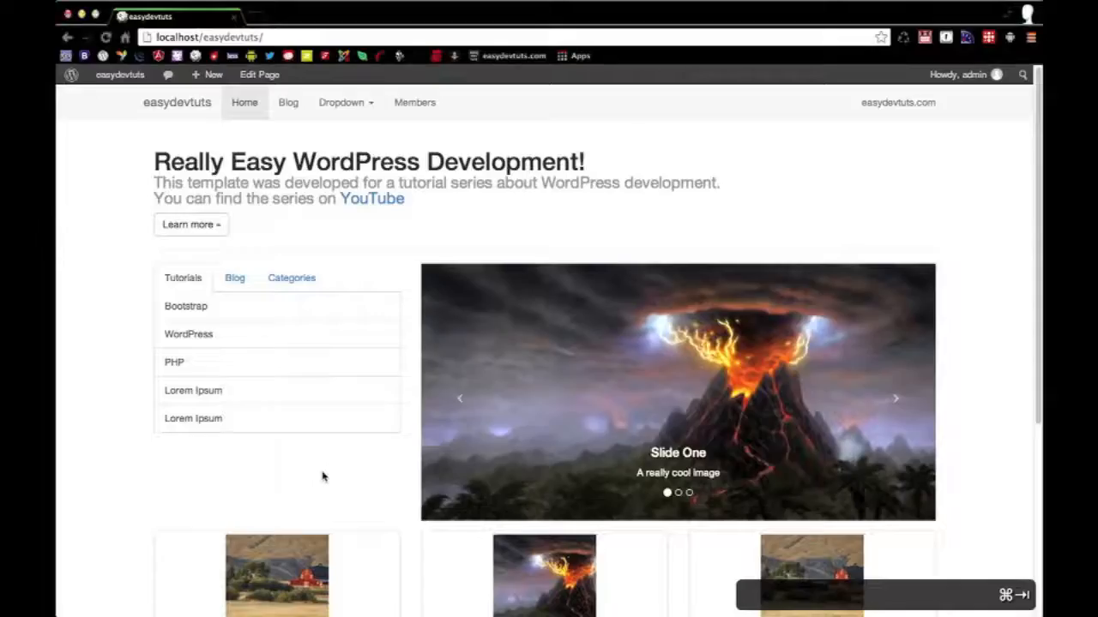
mouse_move(296, 131)
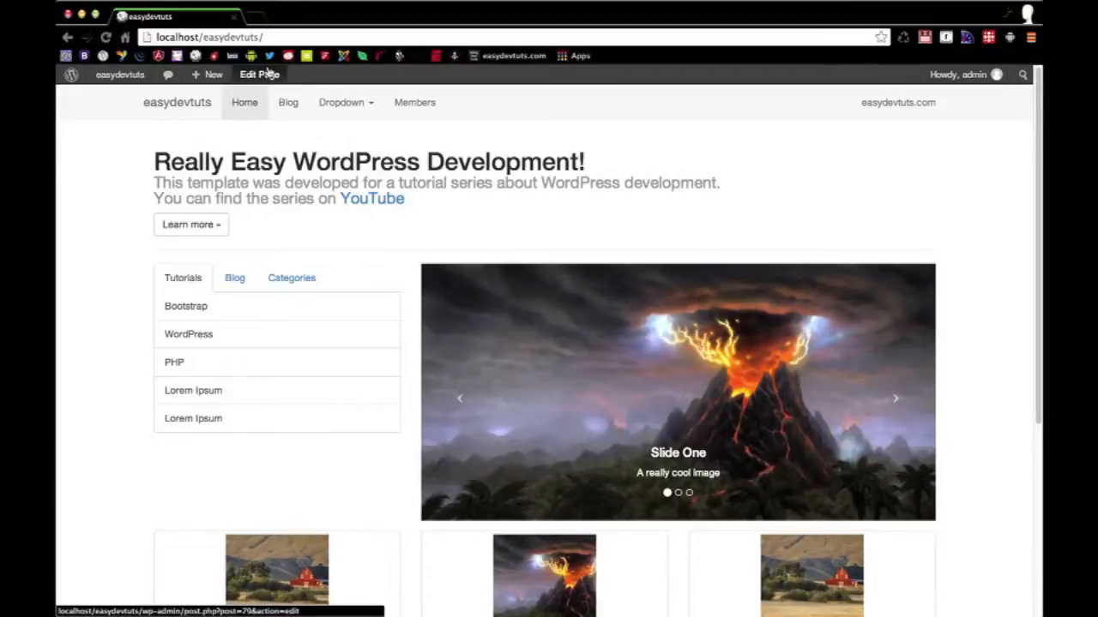
Start a new page from the admin bar's New > Page menu.
left_click(210, 75)
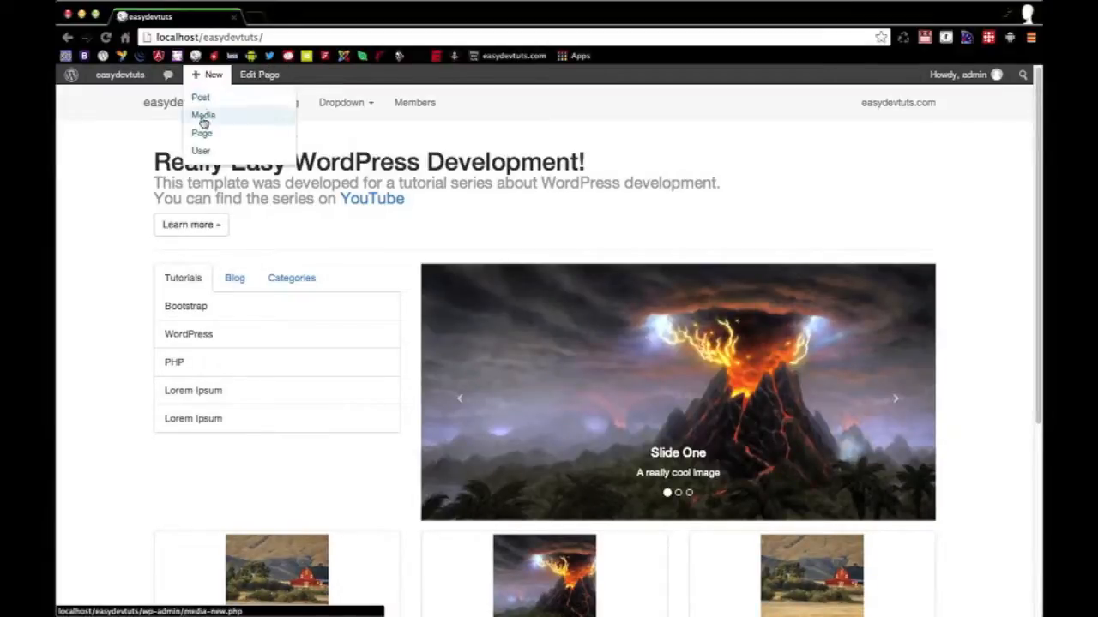
mouse_move(202, 134)
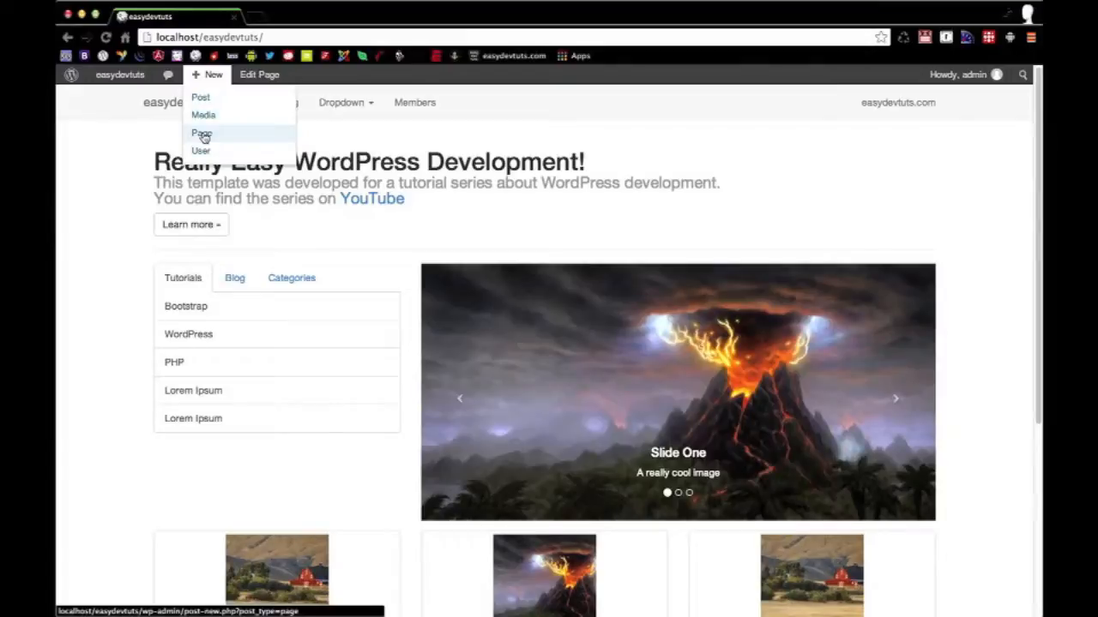
left_click(202, 134)
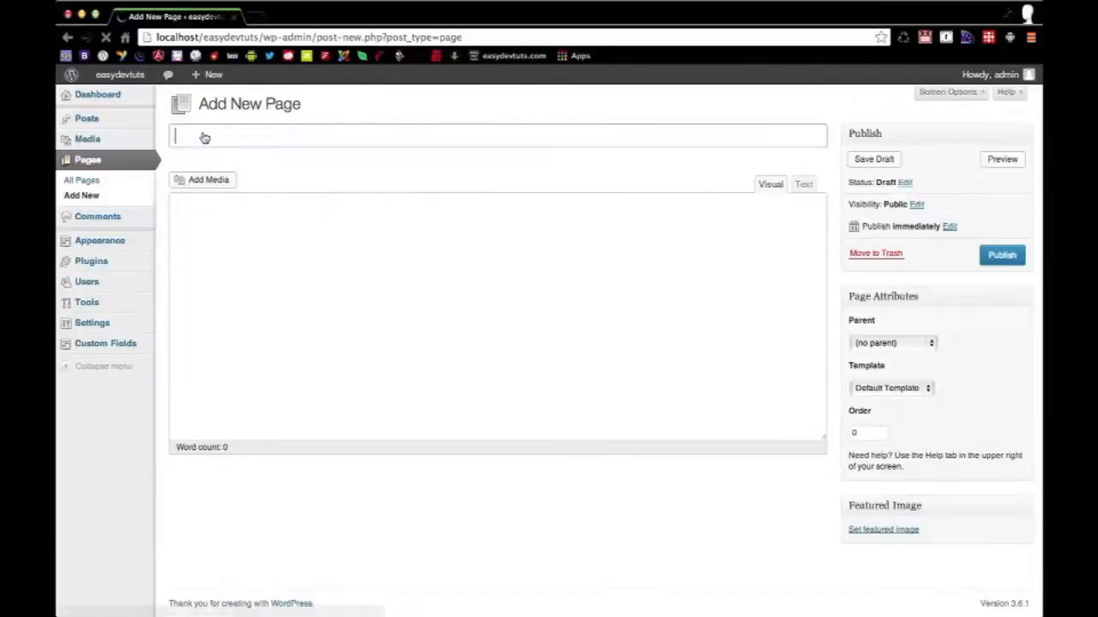
Title the page Shortcode and paste a [gallery ids="…"] shortcode with three image ids.
type("Shor")
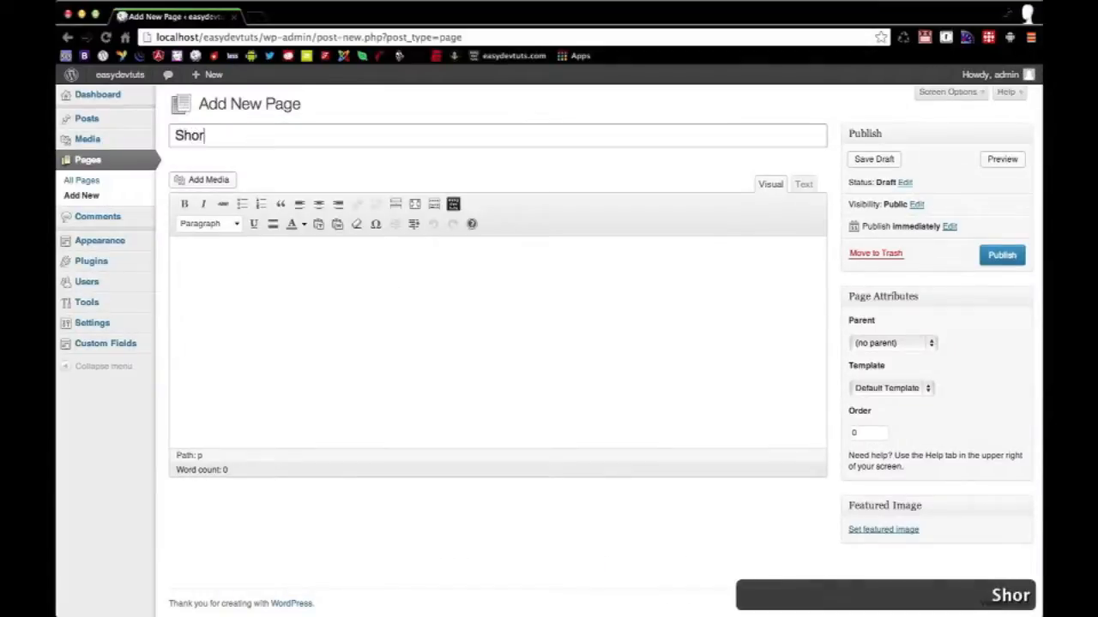
type("tcode")
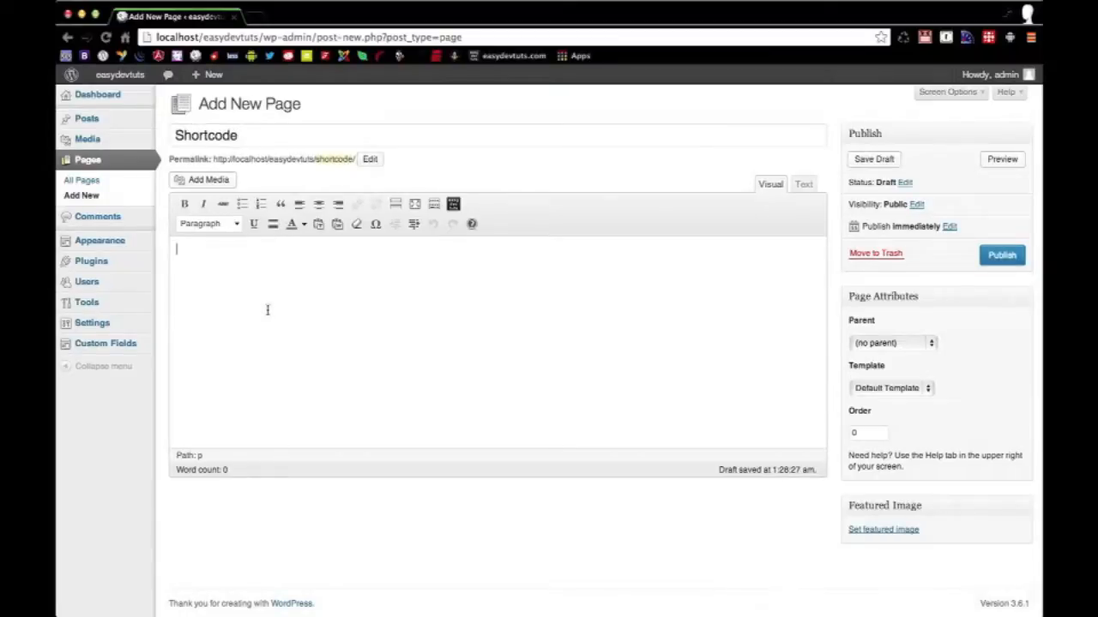
key("cmd+v")
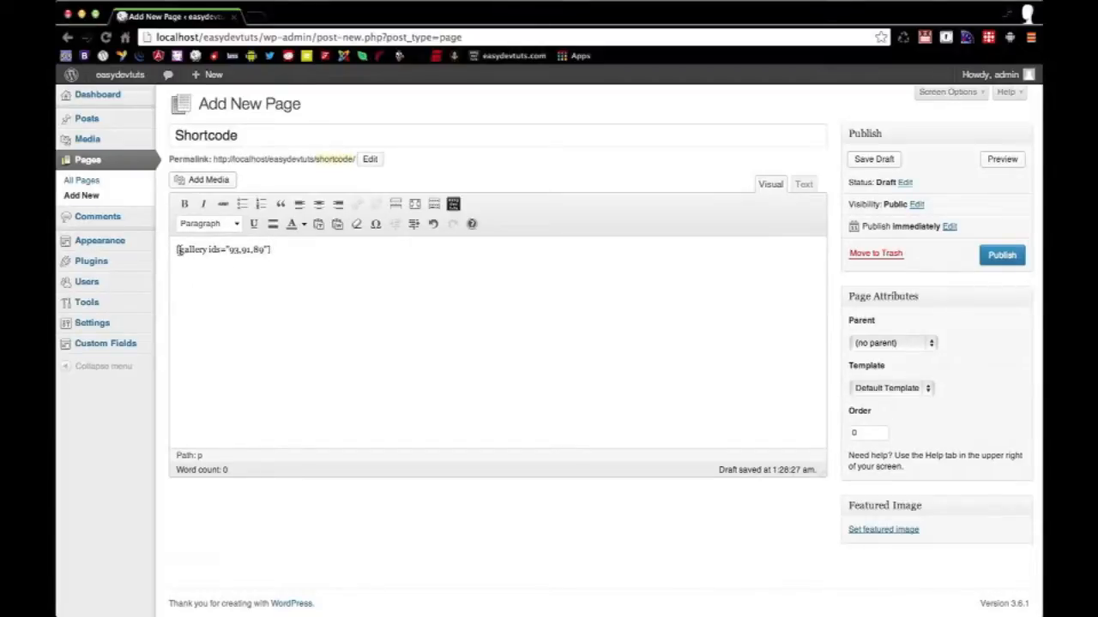
double_click(192, 250)
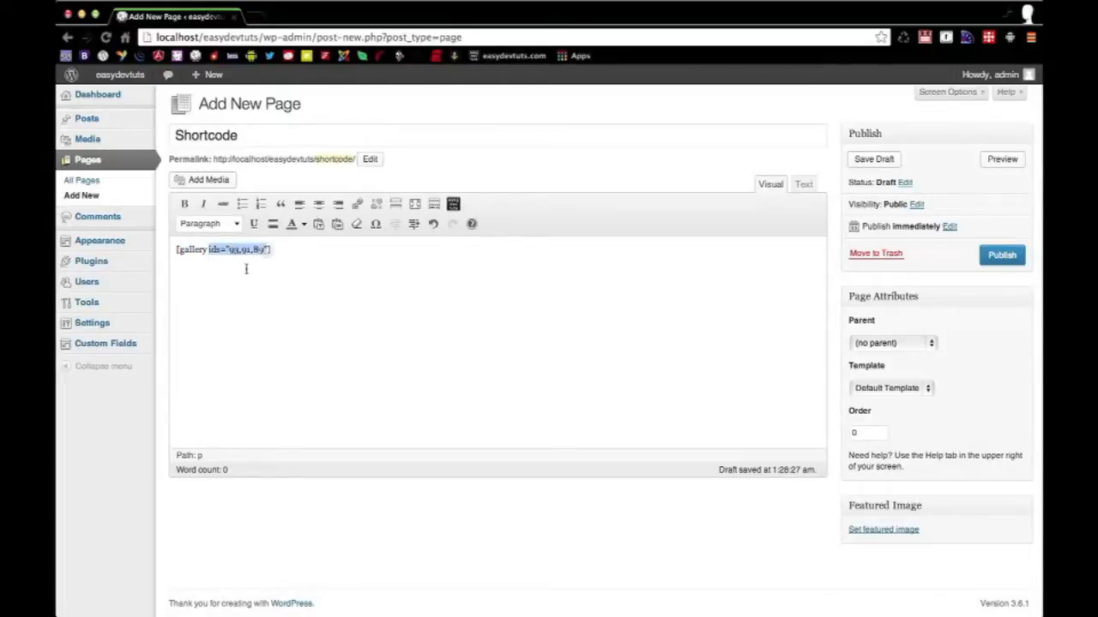
left_click(221, 251)
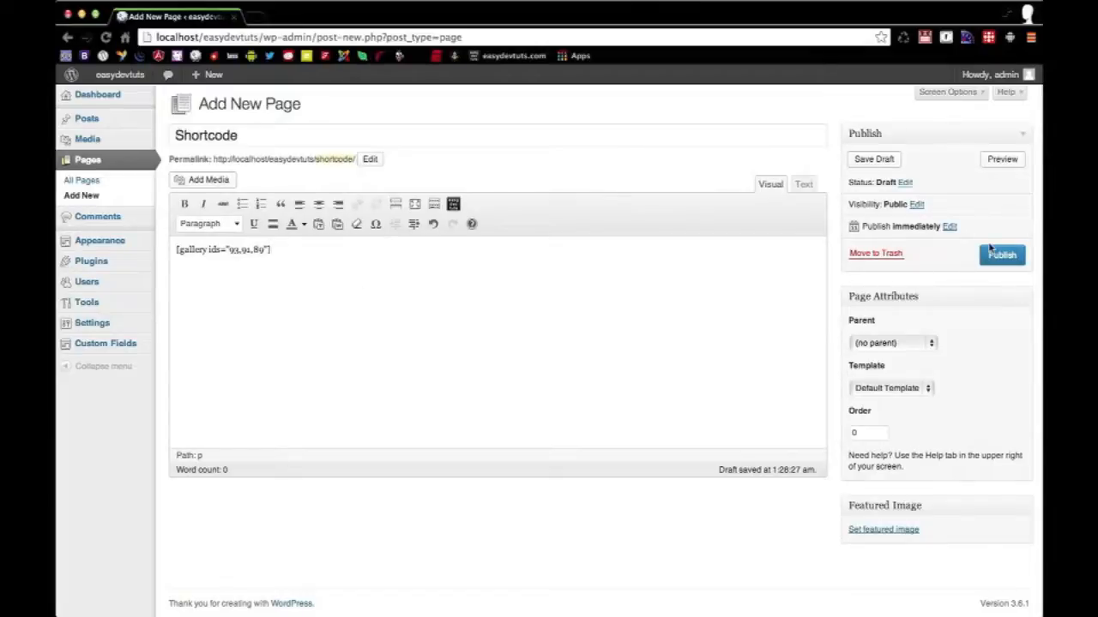
Publish the Shortcode page so its gallery renders as a placeholder.
left_click(1002, 254)
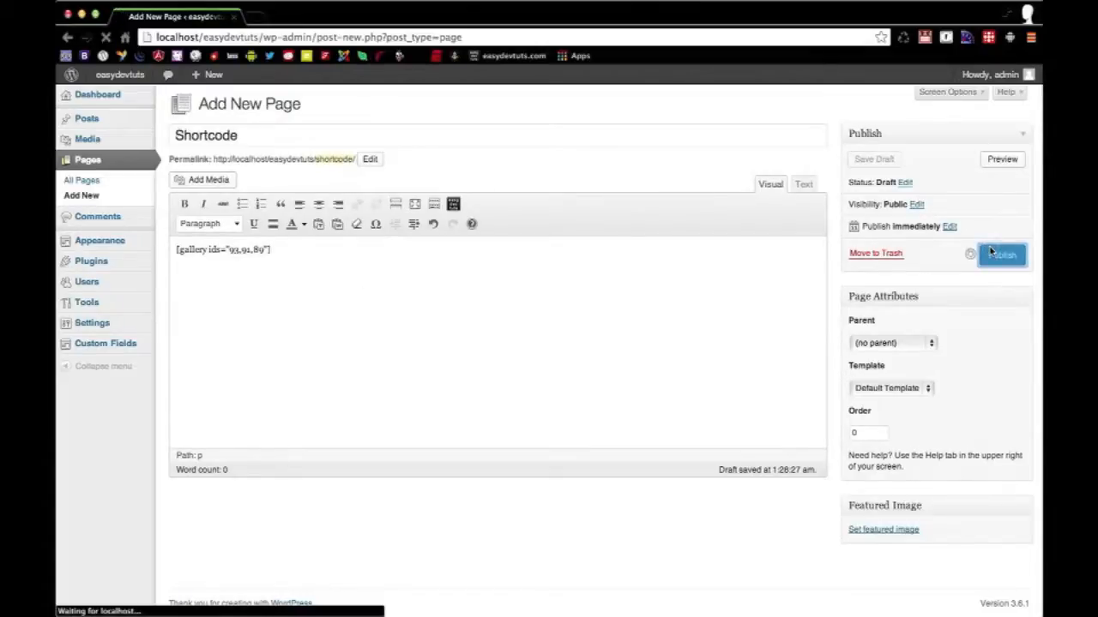
left_click(1002, 254)
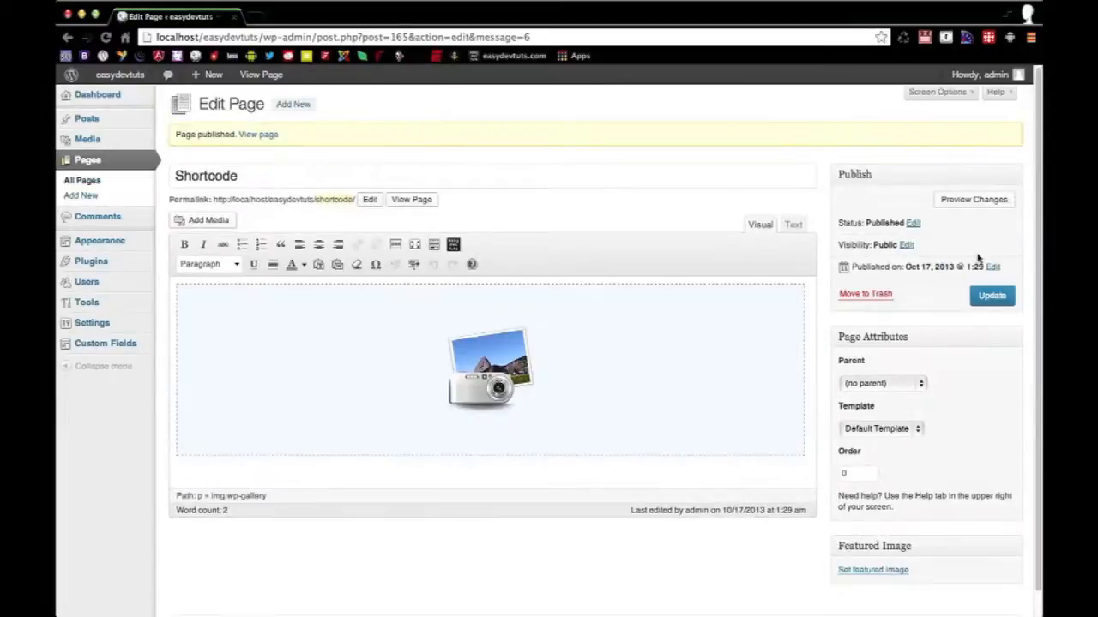
mouse_move(179, 358)
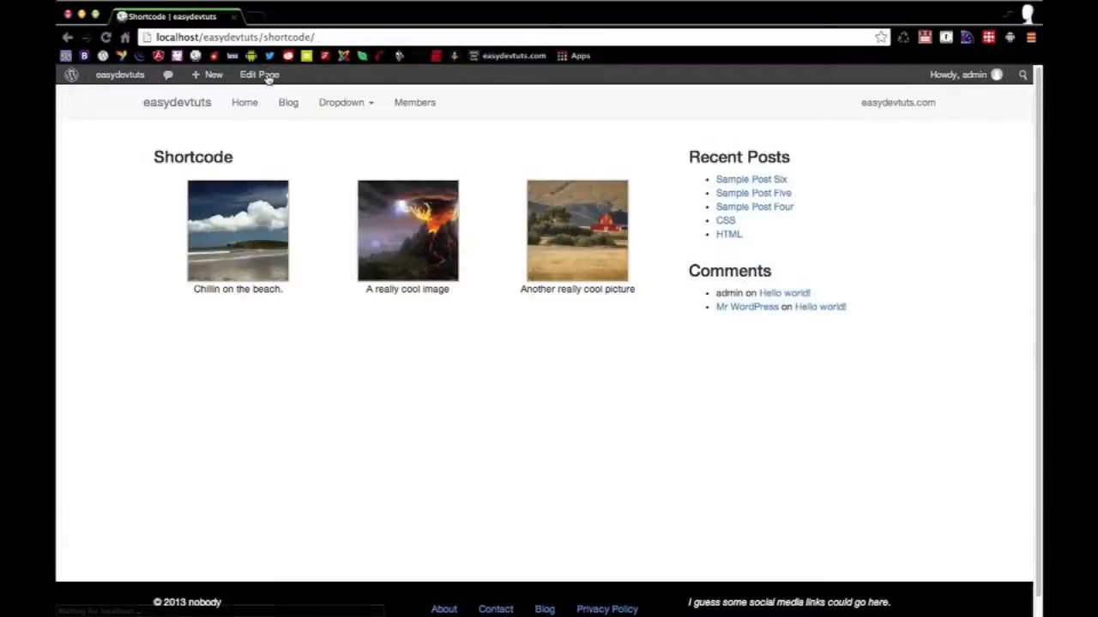
mouse_move(257, 229)
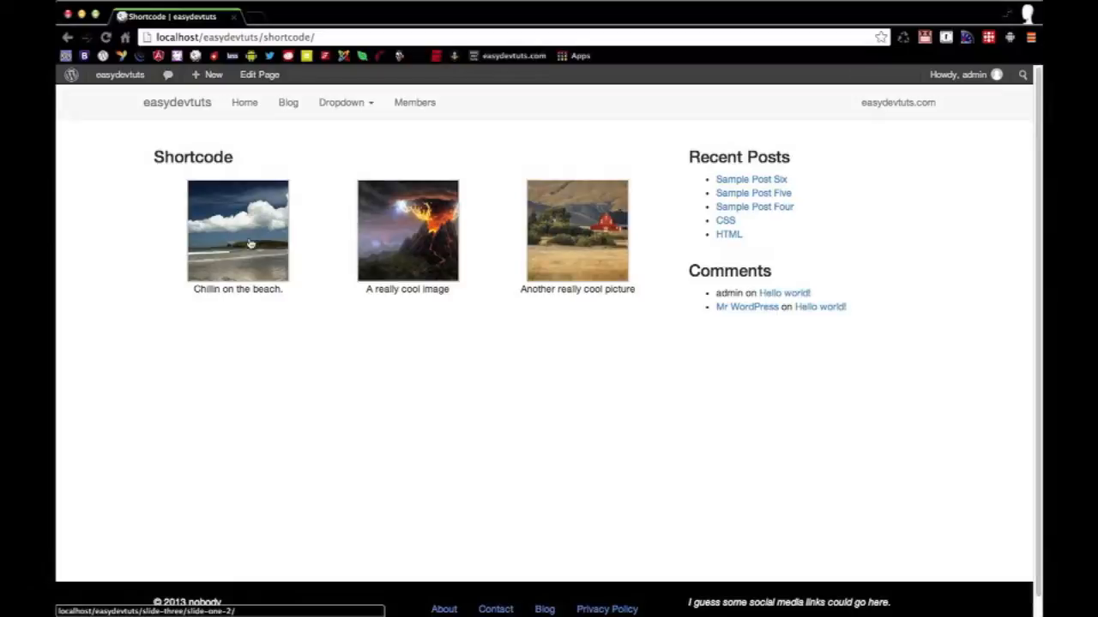
mouse_move(624, 268)
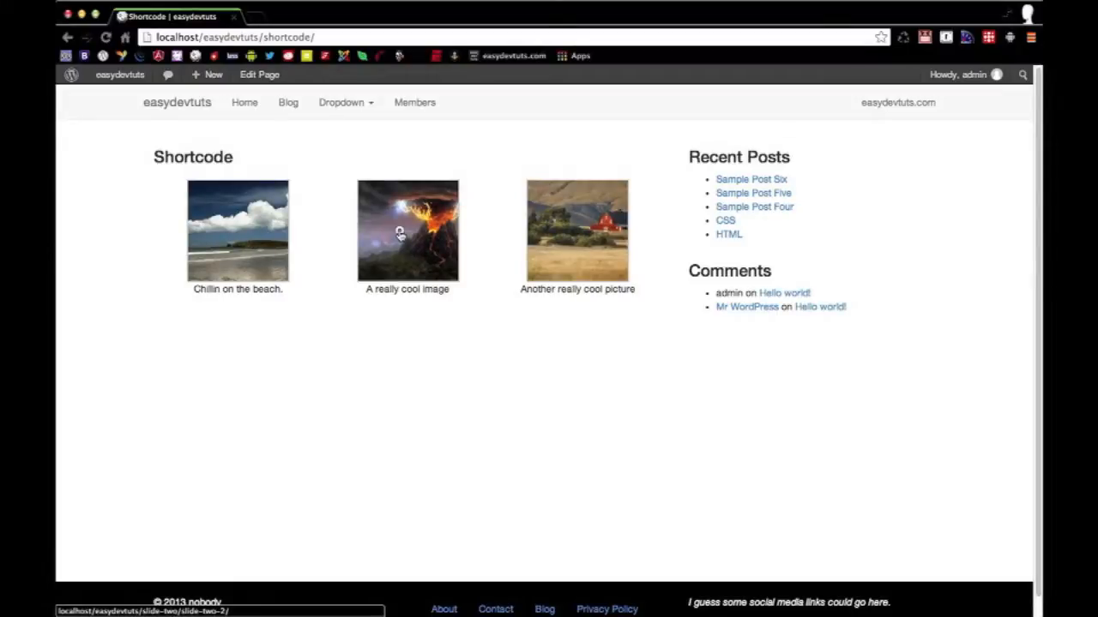
View the Slide One volcano image's attachment page from the live gallery.
left_click(408, 230)
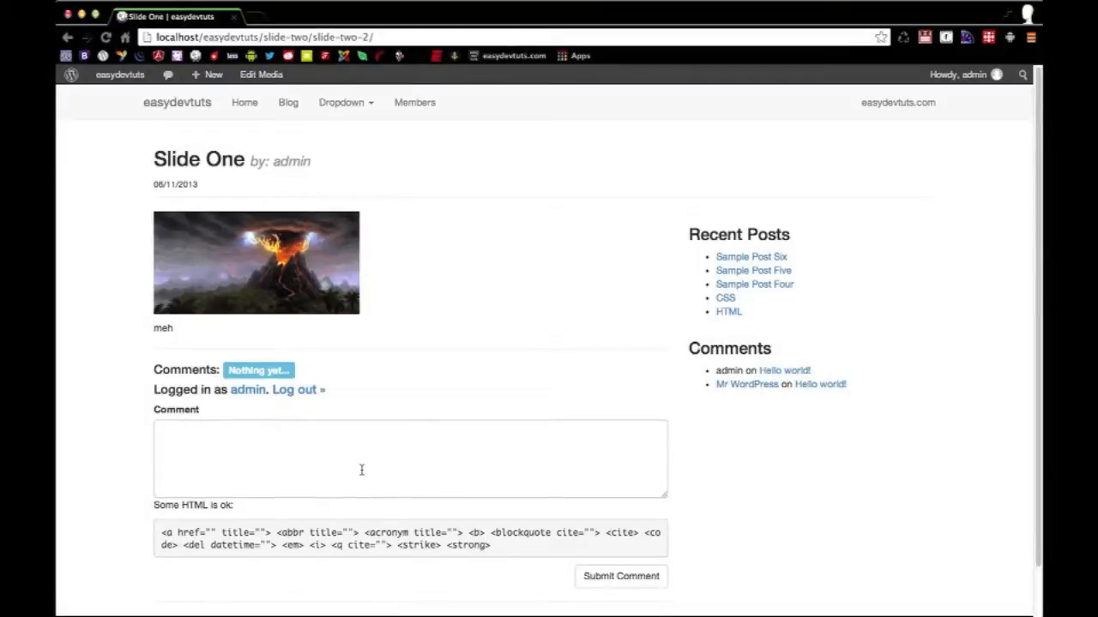
mouse_move(394, 336)
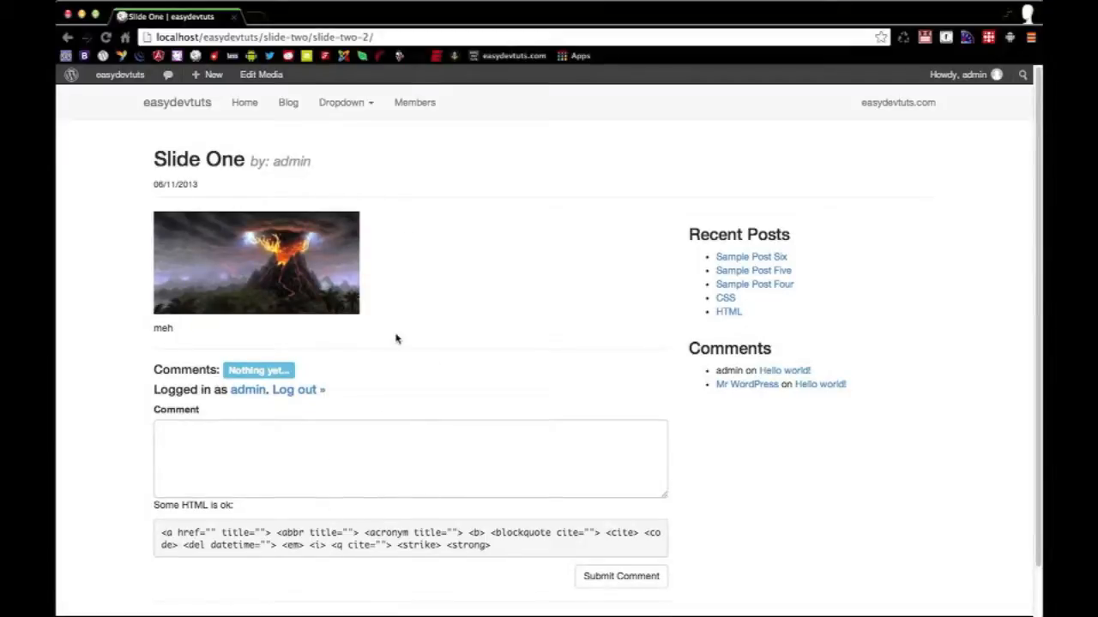